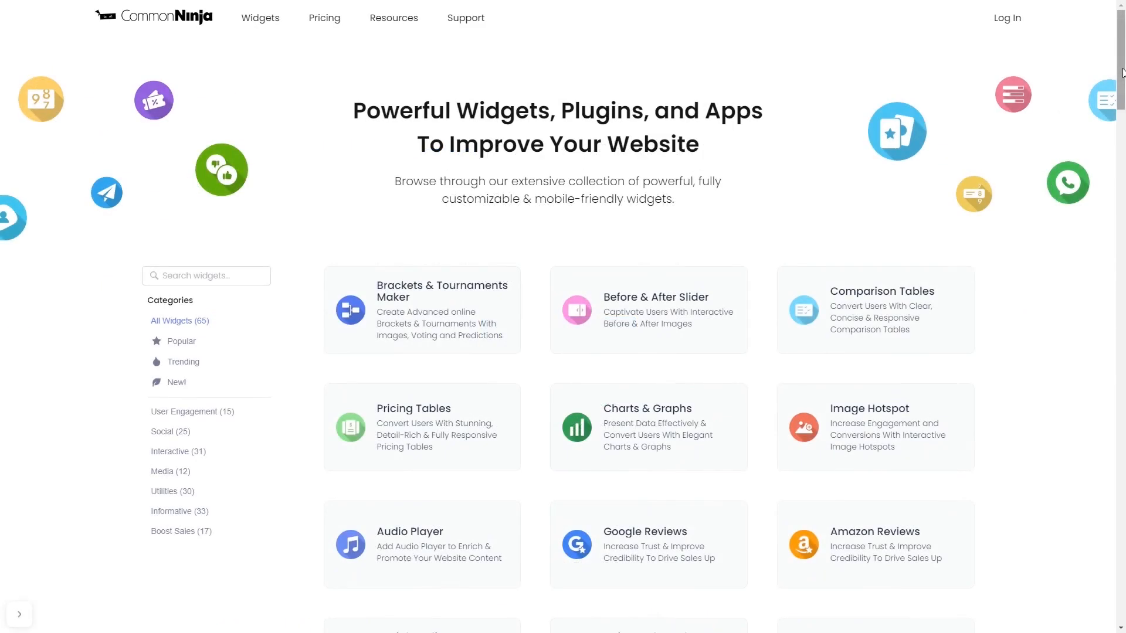
- Scroll the widget catalog down to the Animated Number Counter widget
scroll(down, 3)
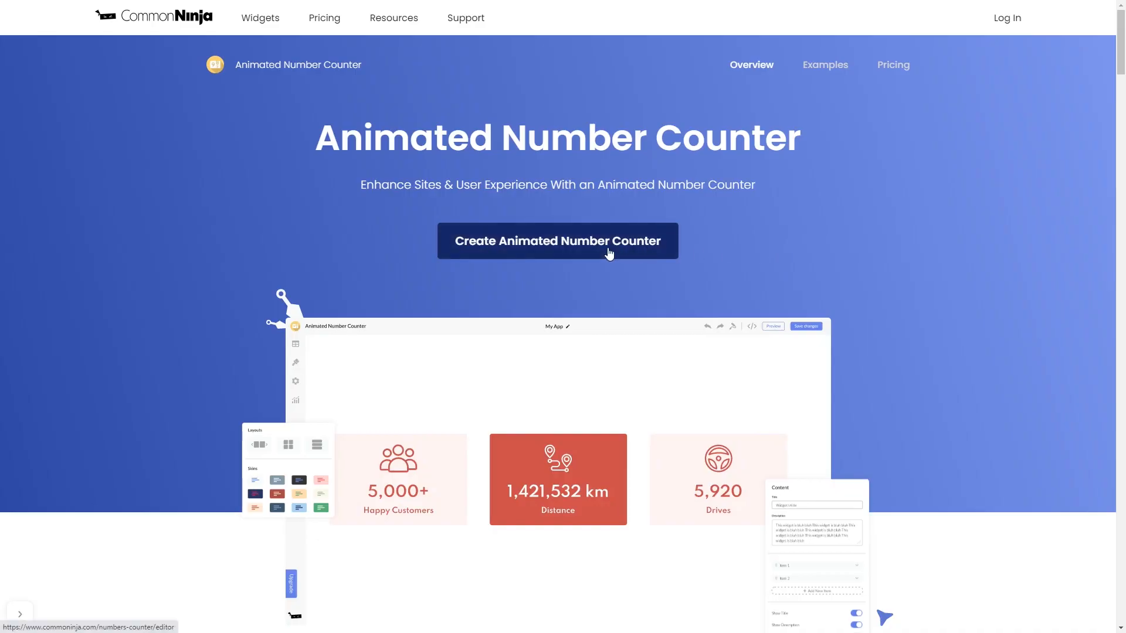
- Create a new Animated Number Counter widget and show its four counters' settings
click(556, 240)
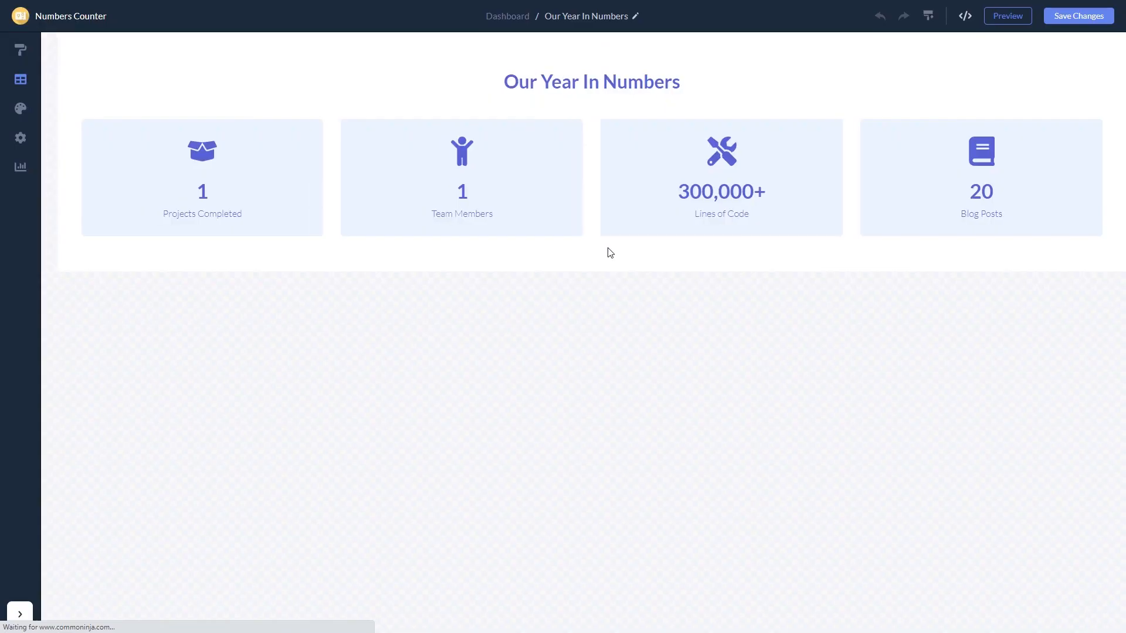
click(22, 79)
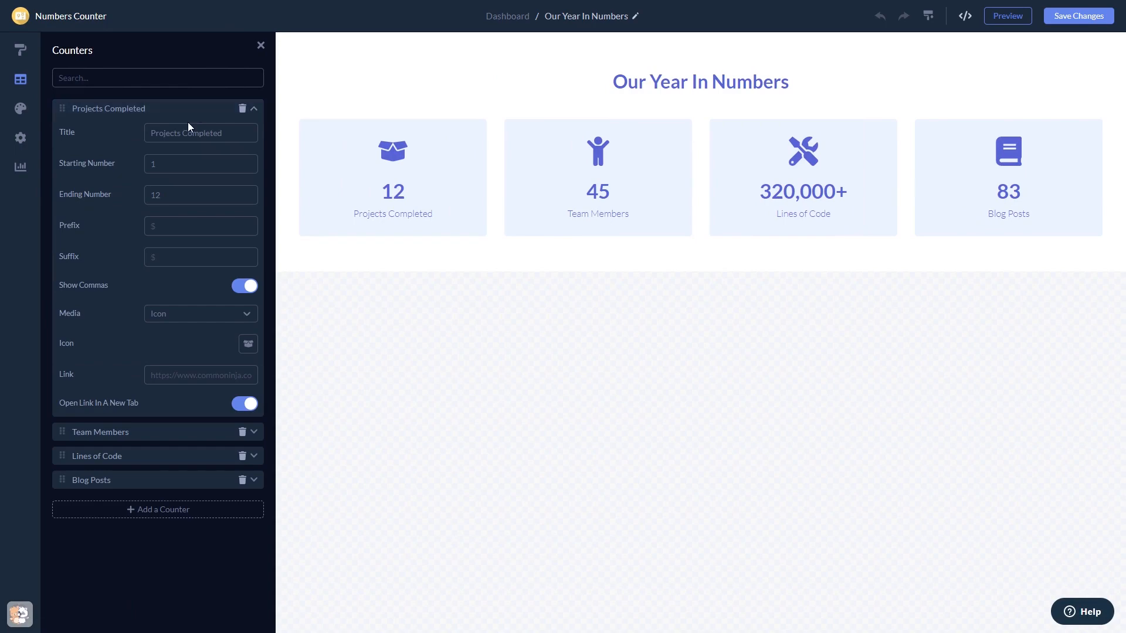
- Try the pink skin, then apply the dark blue skin with white counter cards
click(19, 49)
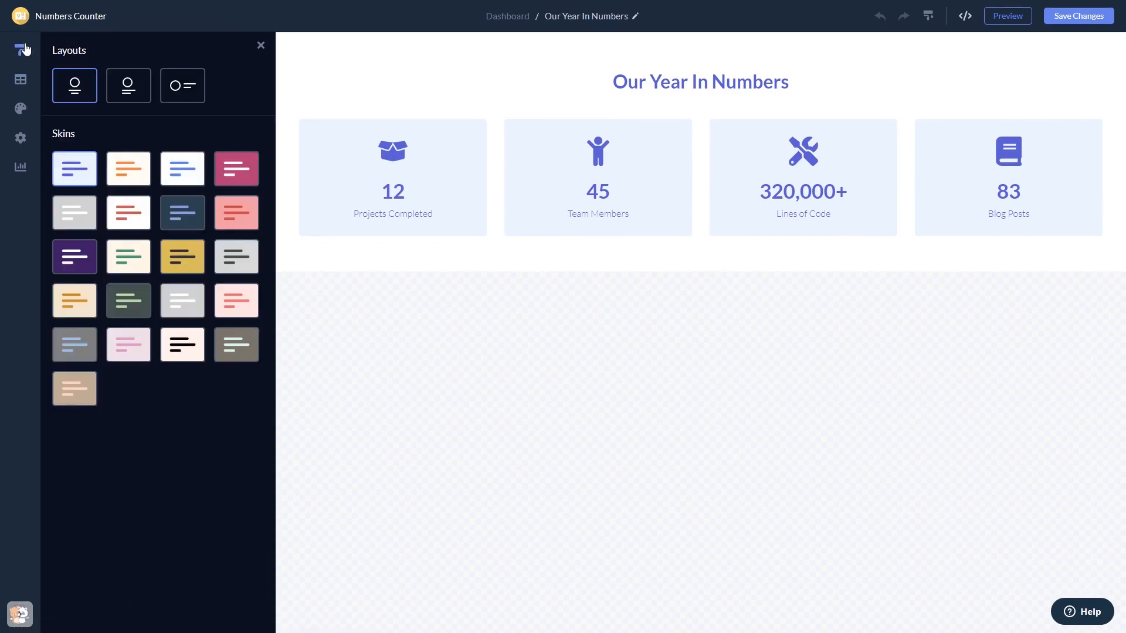
click(236, 169)
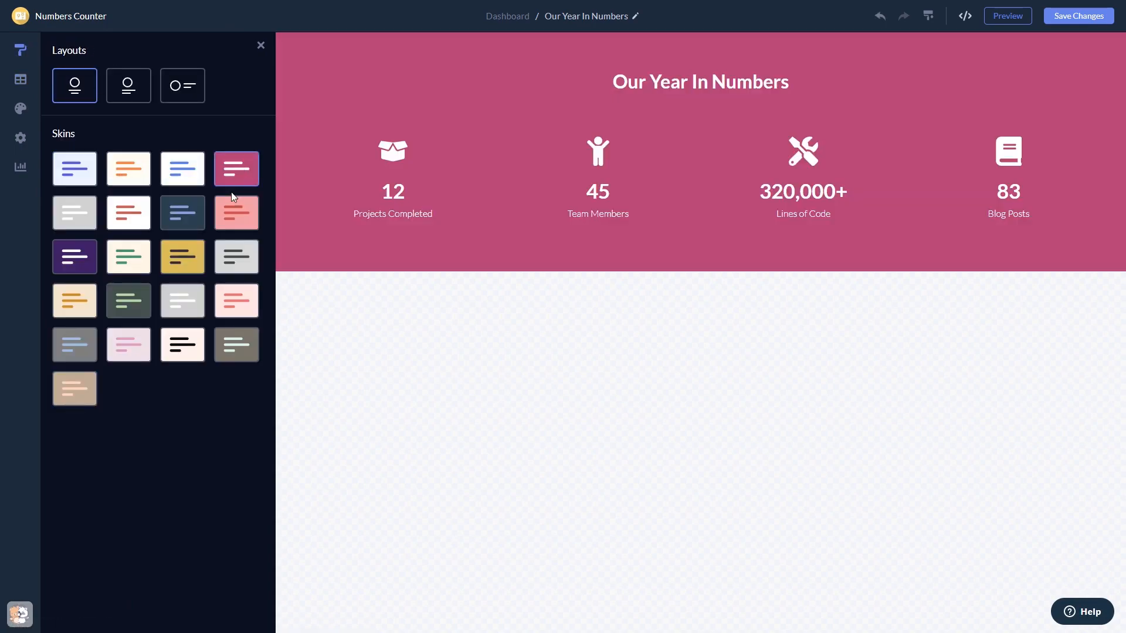
click(183, 212)
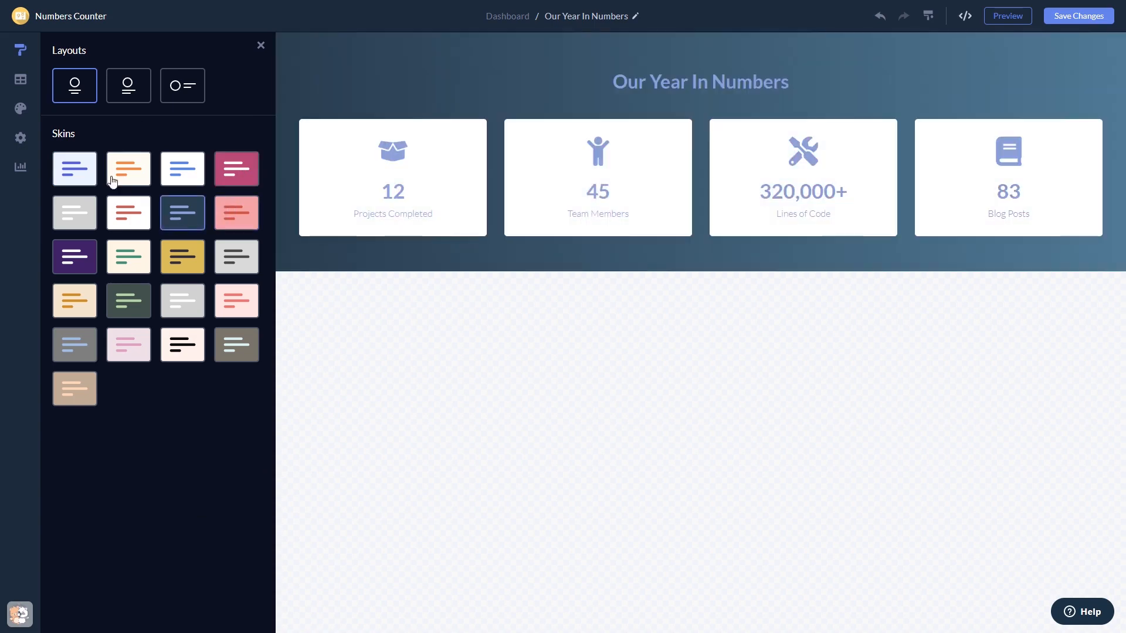
click(20, 108)
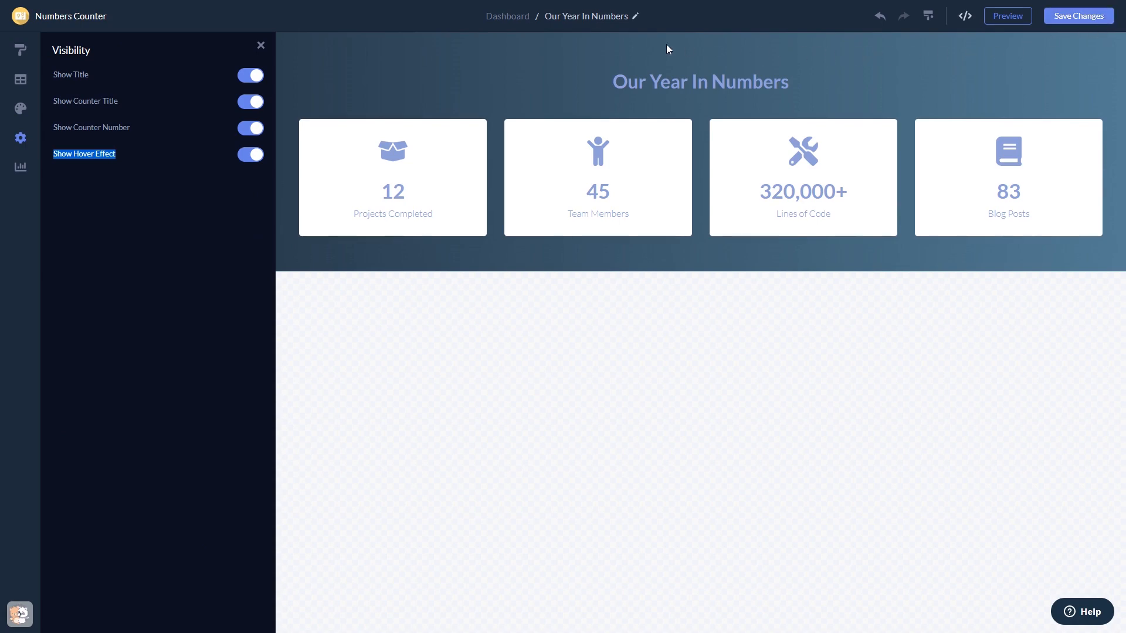
mouse_move(508, 15)
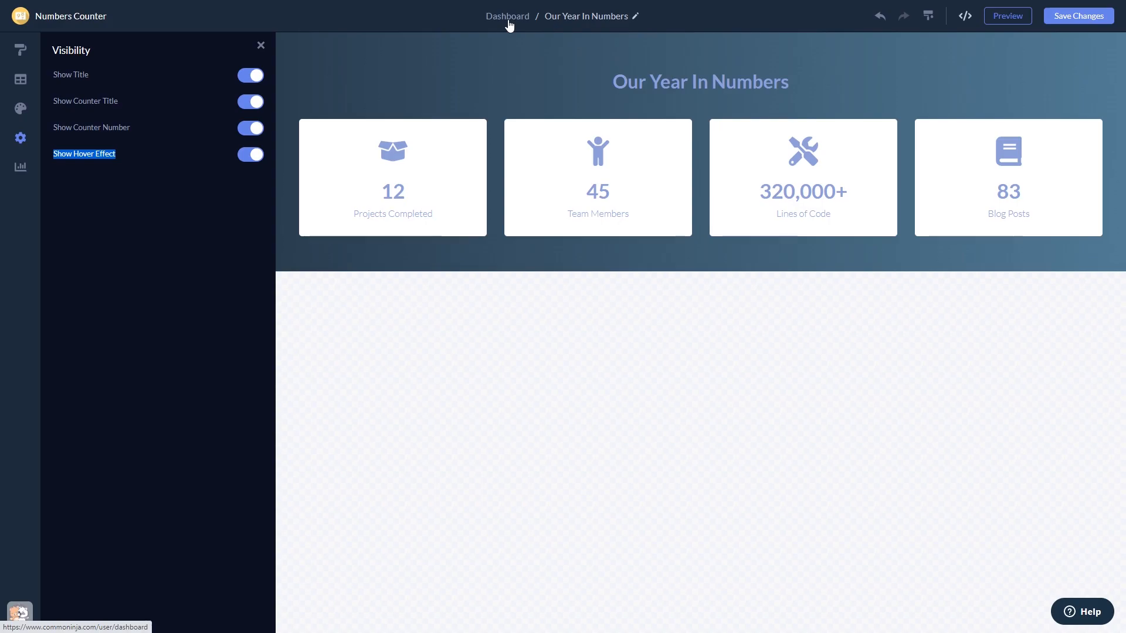
- Go back to the project dashboard listing My Widget
click(506, 16)
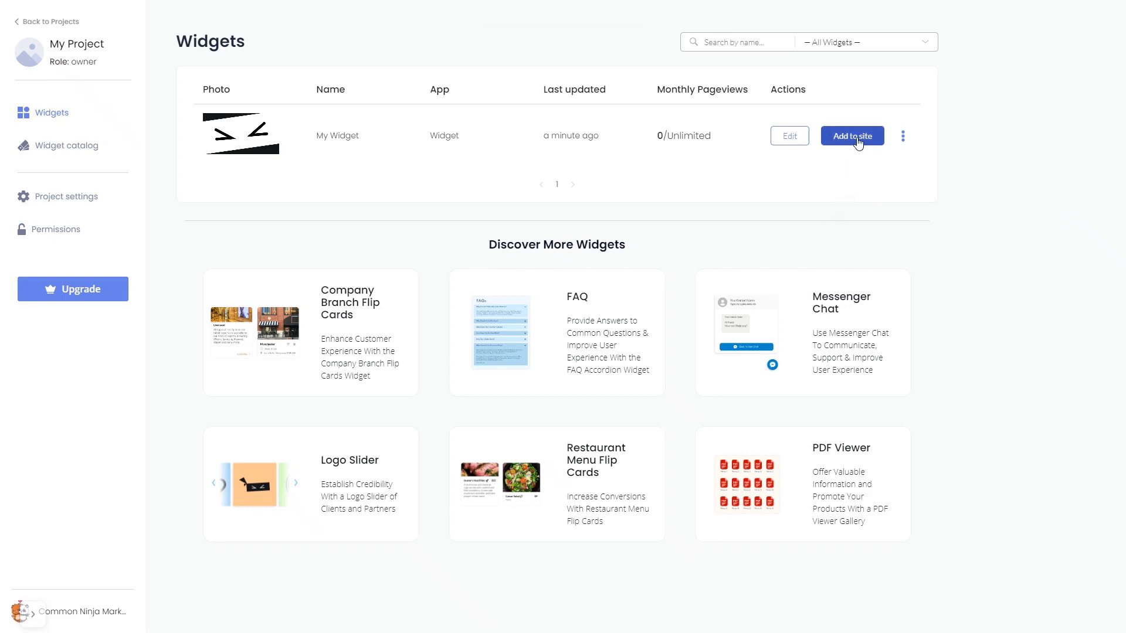
- Copy My Widget's installation code from the Add to site dialog, then close it
click(852, 135)
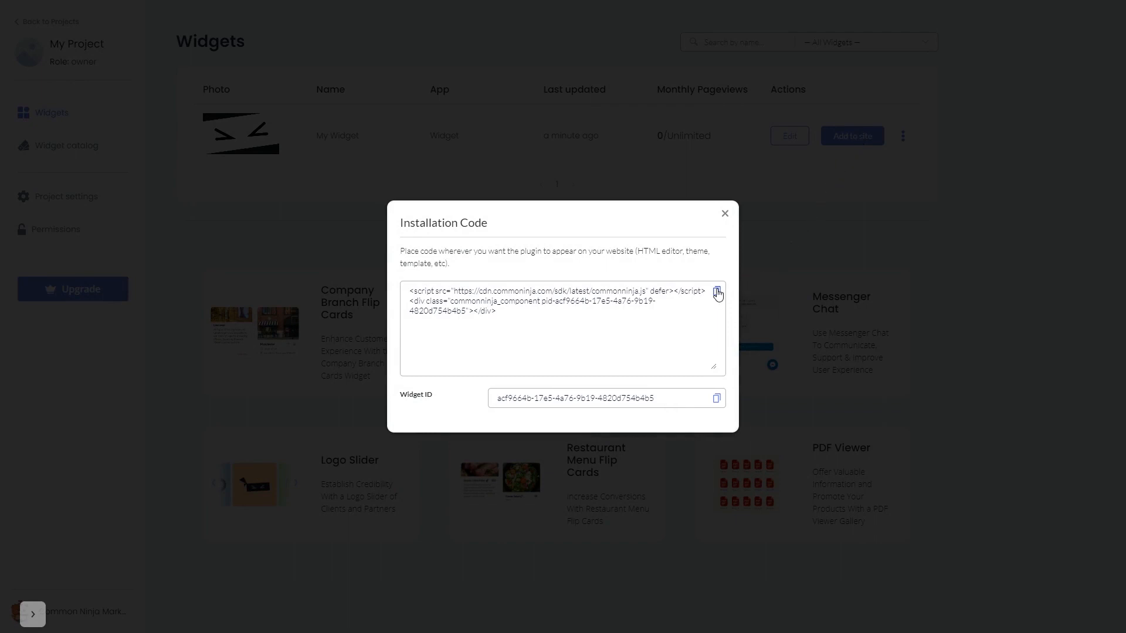
click(715, 293)
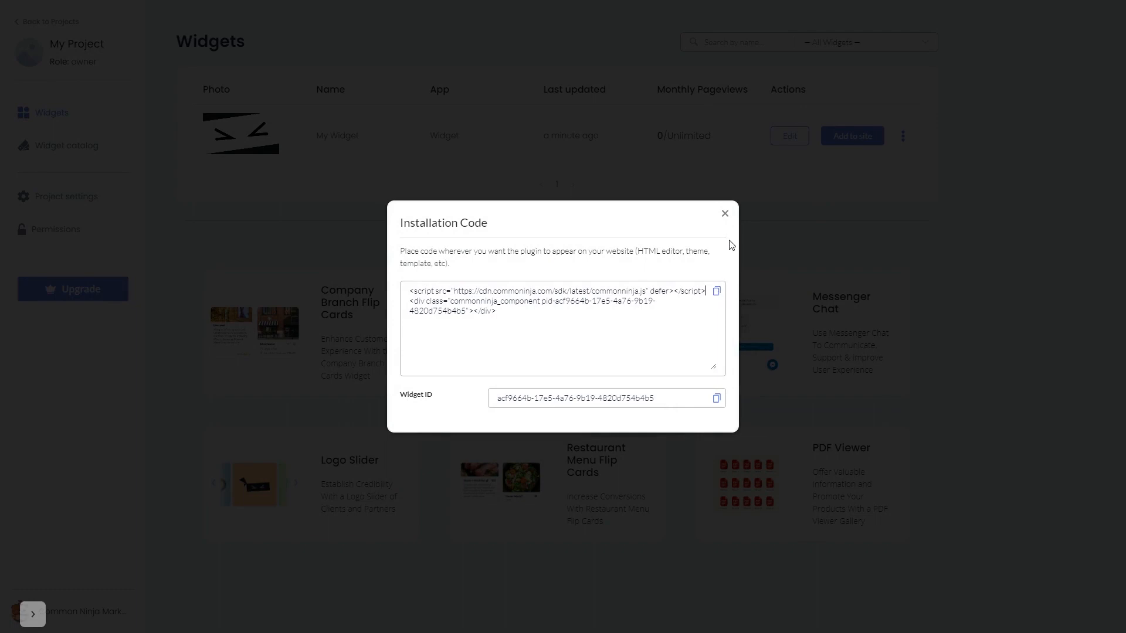
click(724, 213)
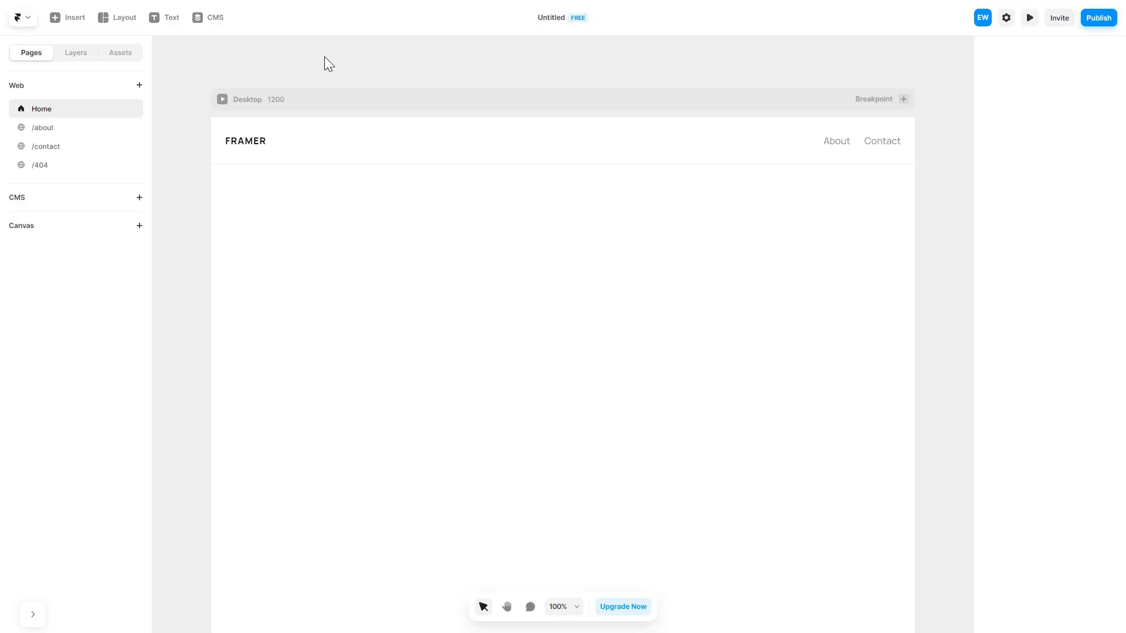
mouse_move(158, 60)
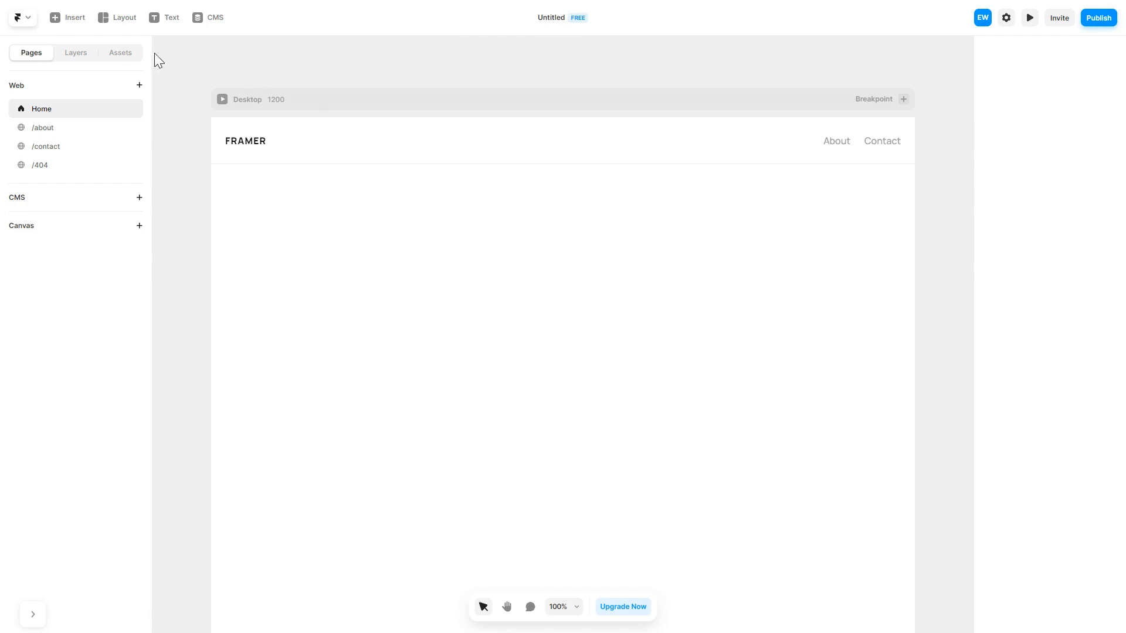
- Show Framer's Utility elements, including Embed, in the insert panel
click(68, 17)
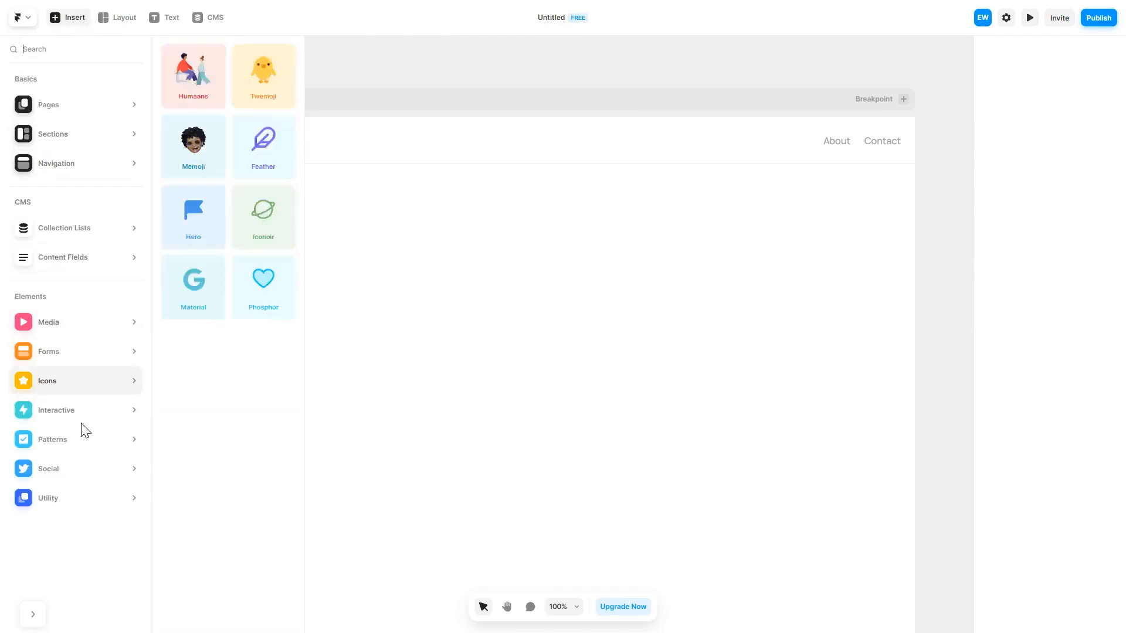
click(47, 497)
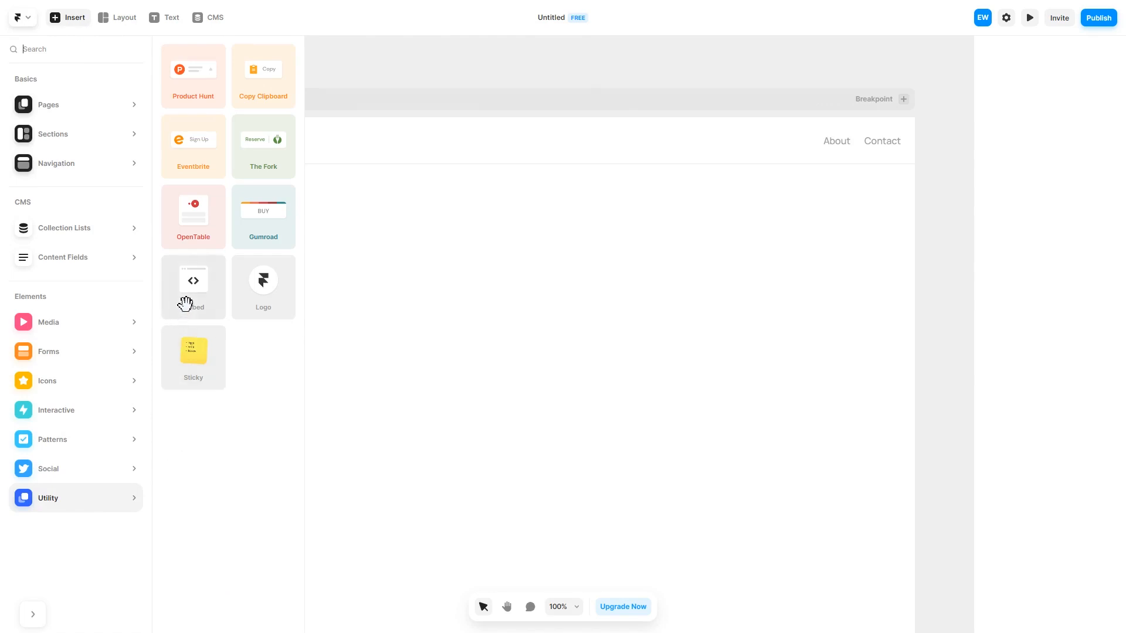
mouse_move(192, 285)
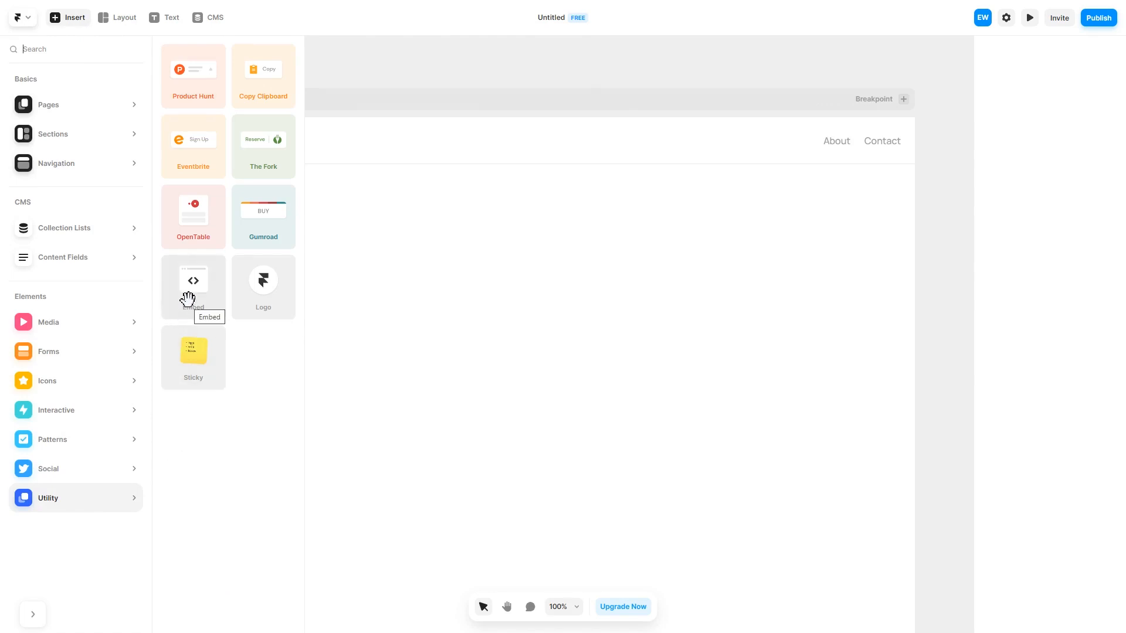
- Drop an Embed element onto the Home page and set its embed type to HTML
drag(192, 280, 295, 323)
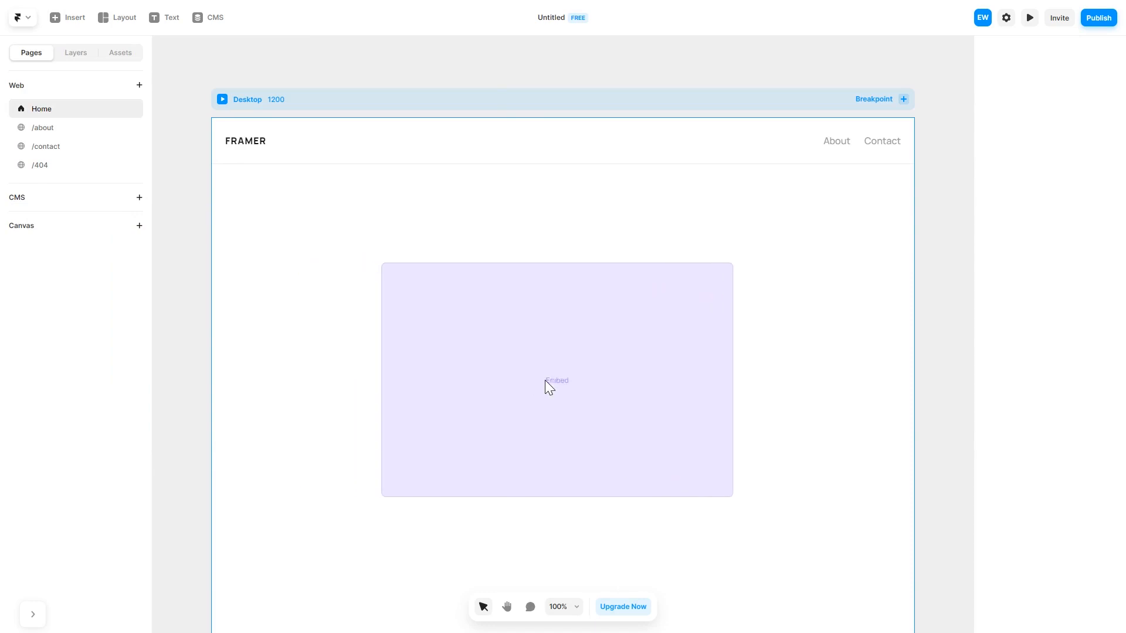
click(556, 380)
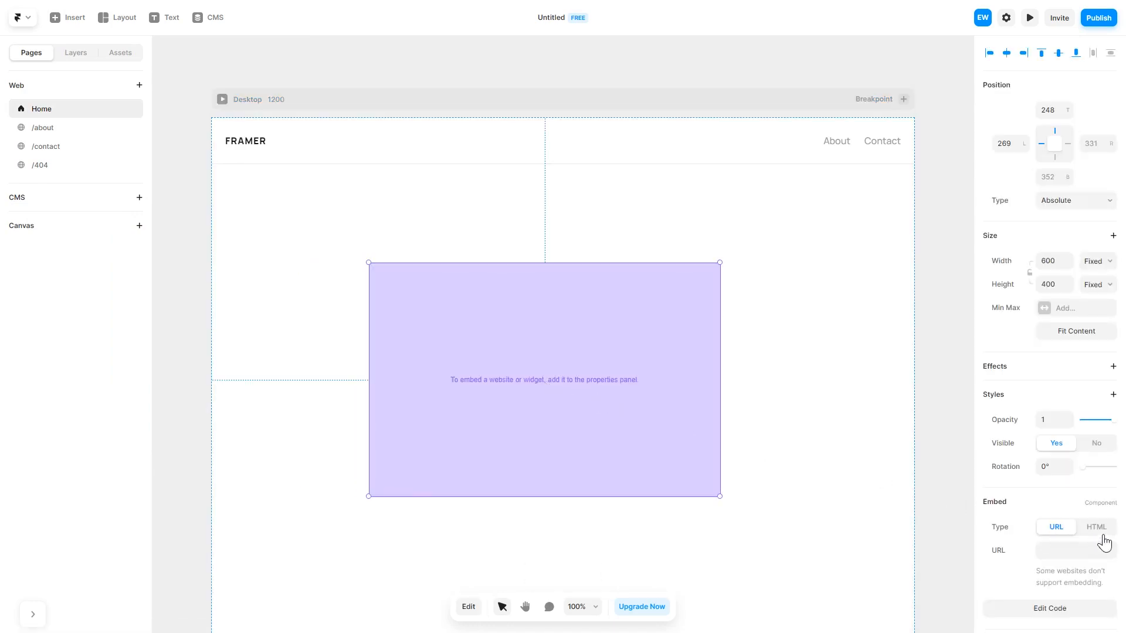
click(1094, 526)
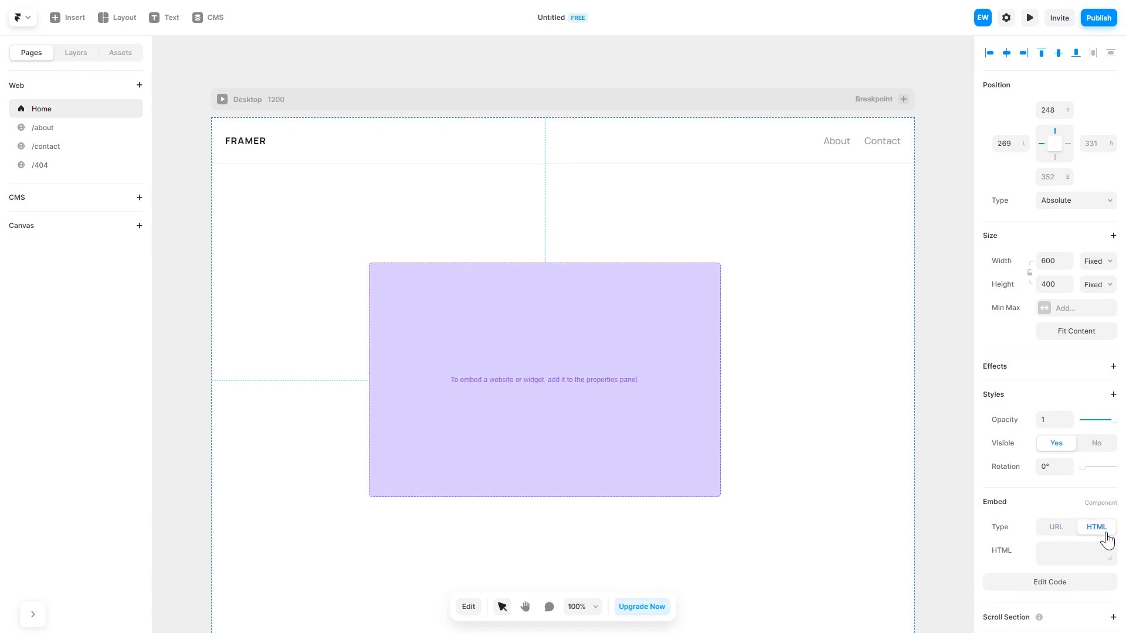